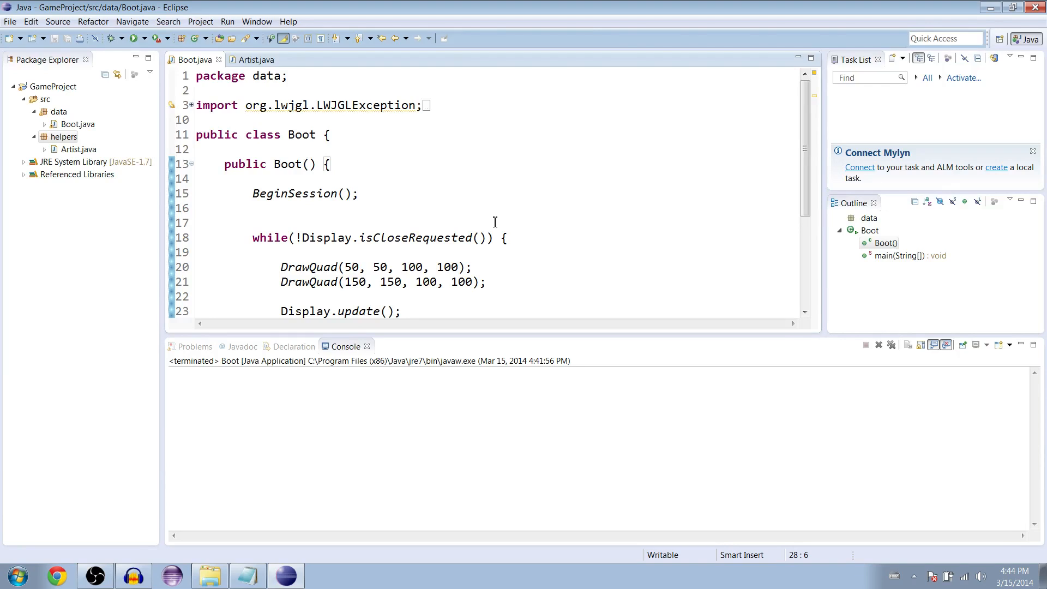
- Scroll Boot.java down to the game loop and place the caret after the second DrawQuad line
scroll(down, 3)
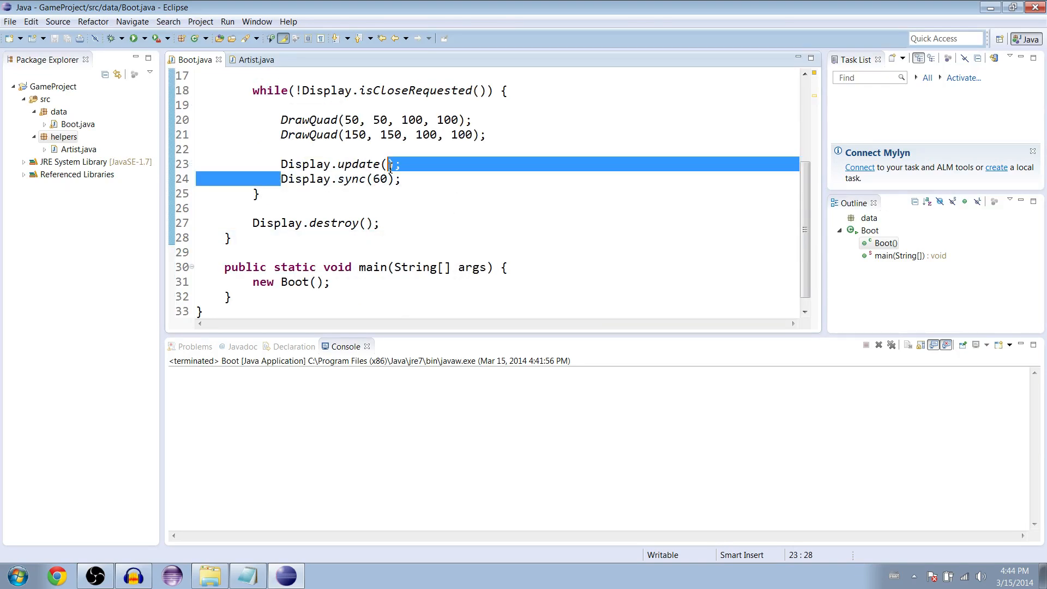
click(492, 136)
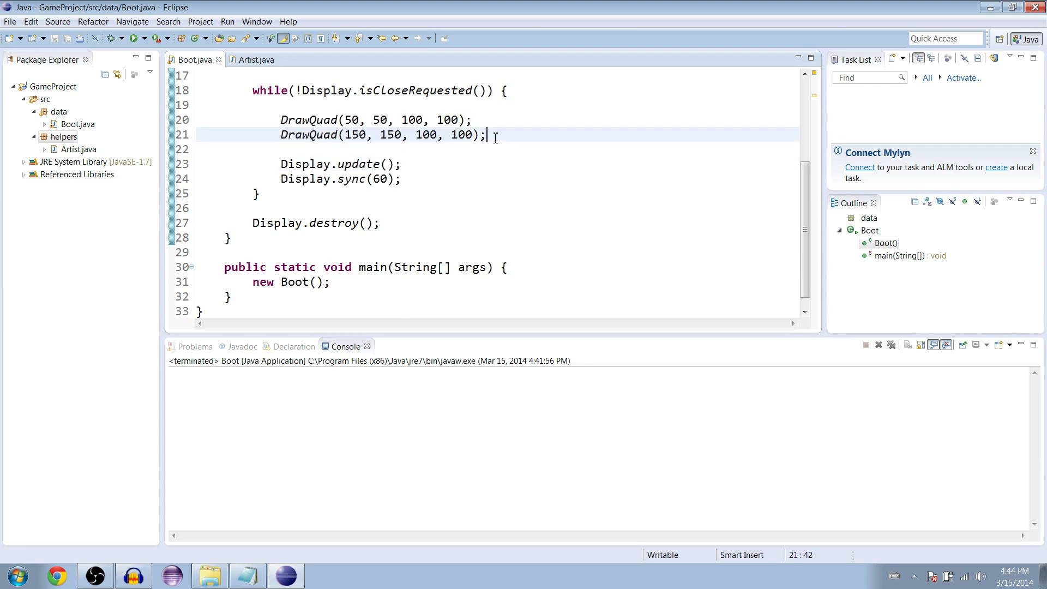
mouse_move(283, 333)
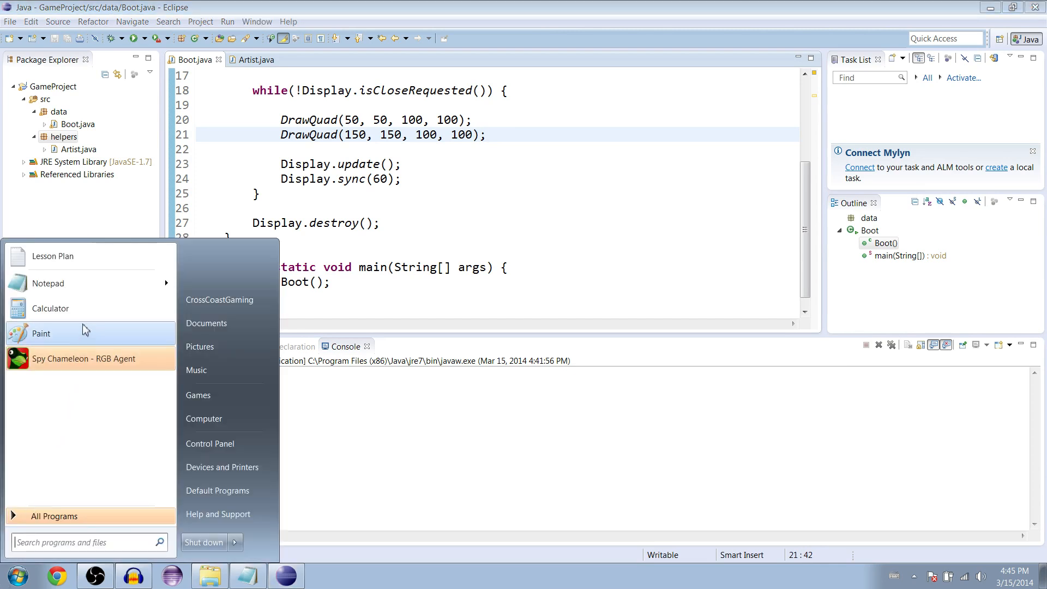
- Launch Paint from the Start menu and choose the green swatch as the drawing colour
click(41, 333)
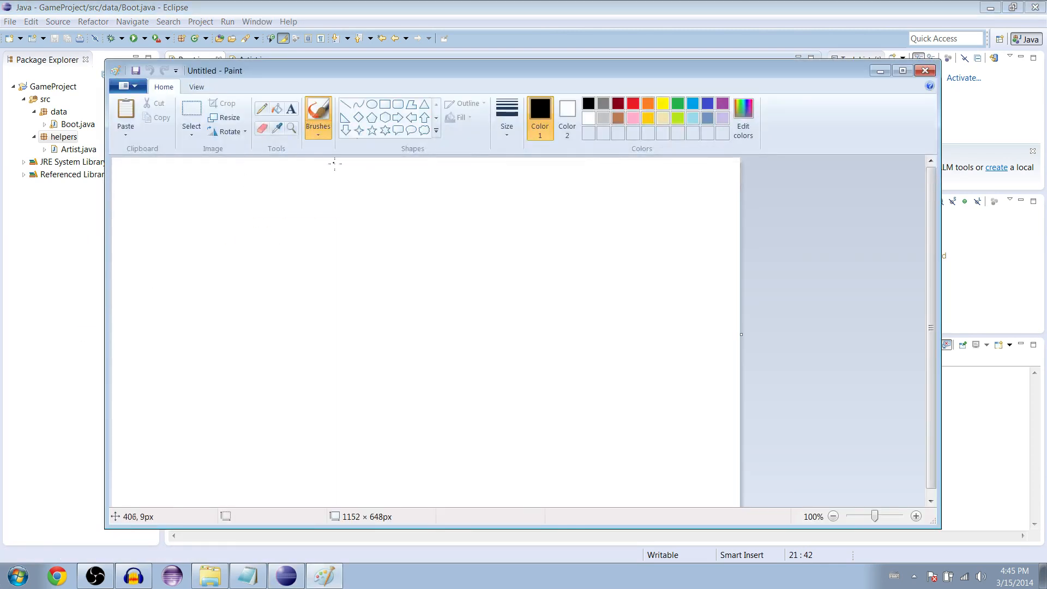
click(677, 102)
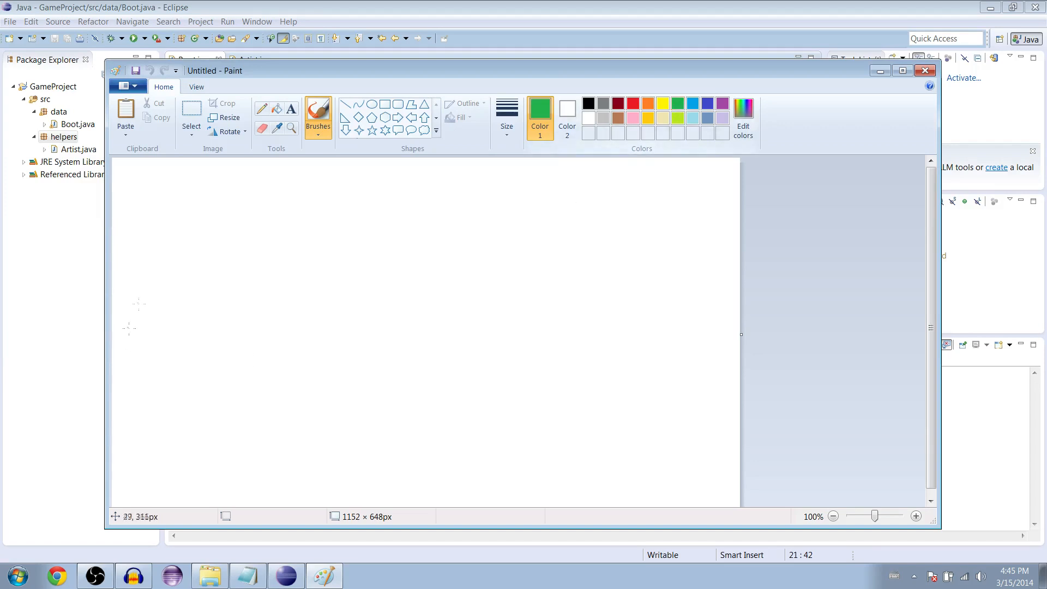
click(506, 109)
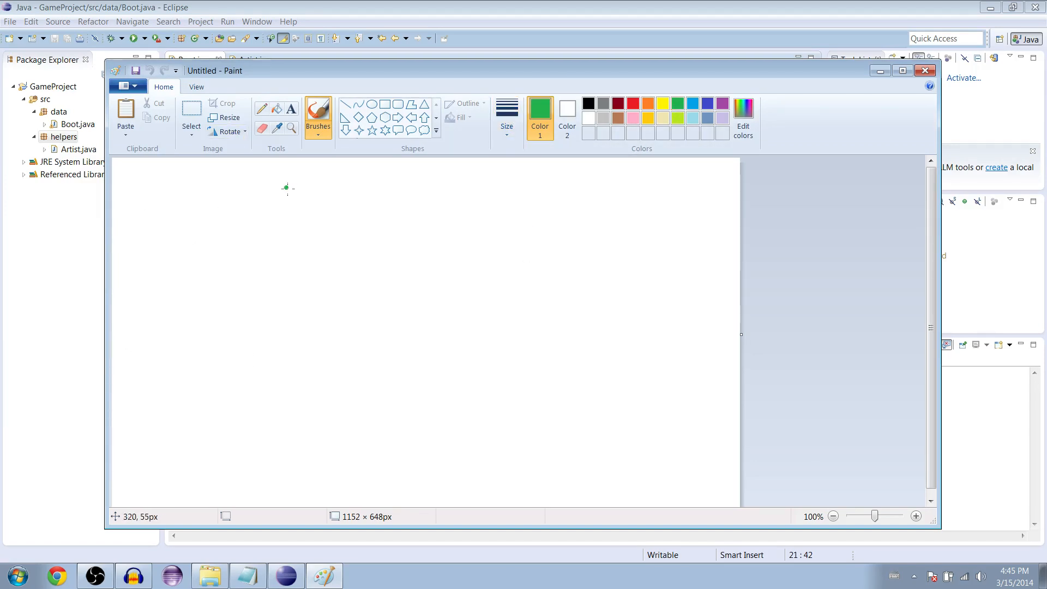
- Sketch a large green quadrilateral outline across the blank canvas
drag(285, 187, 206, 399)
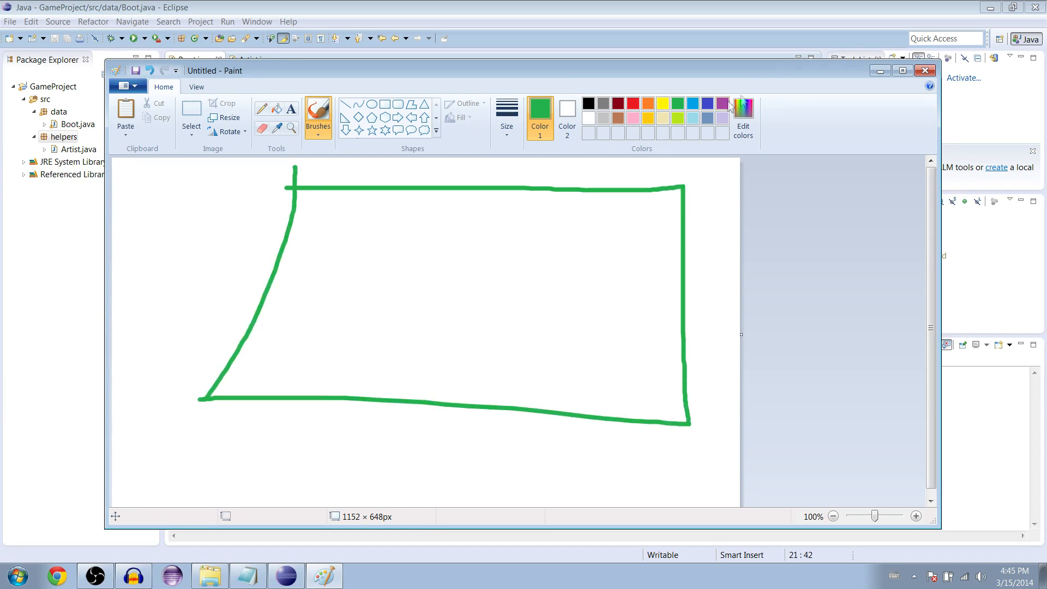
mouse_move(639, 141)
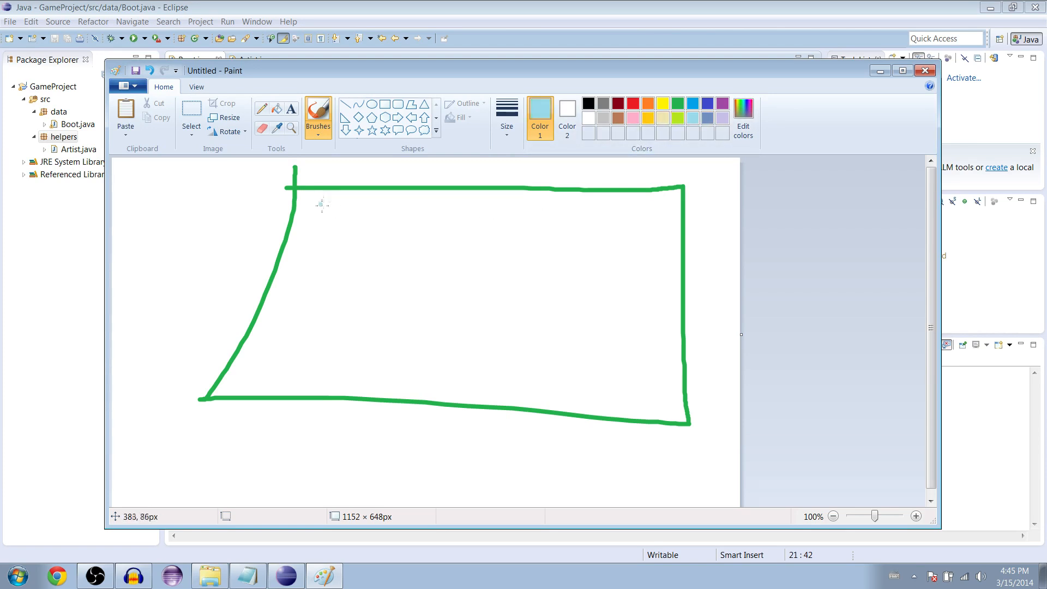
mouse_move(328, 207)
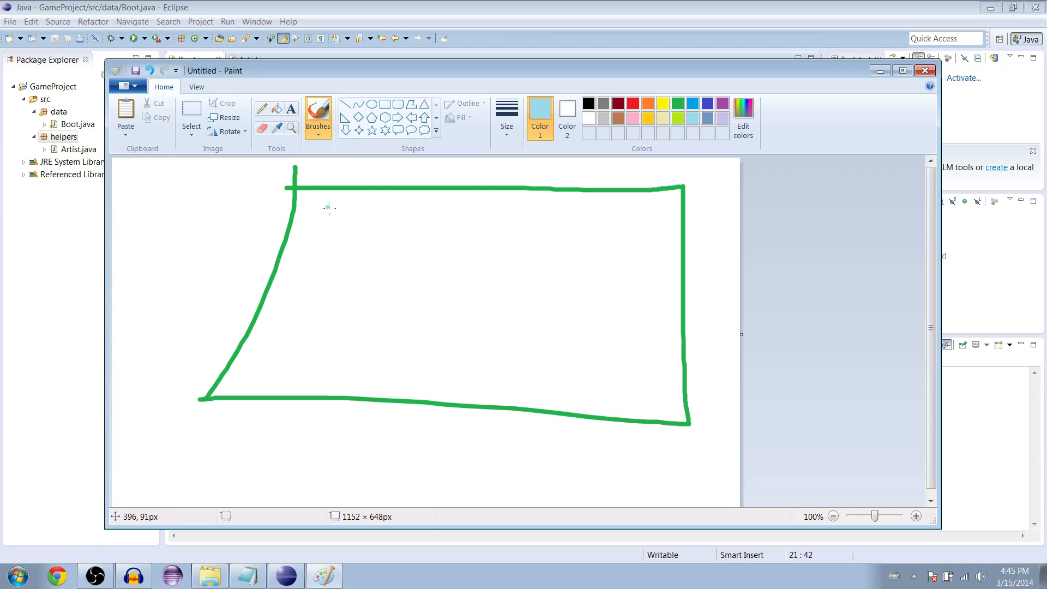
mouse_move(674, 217)
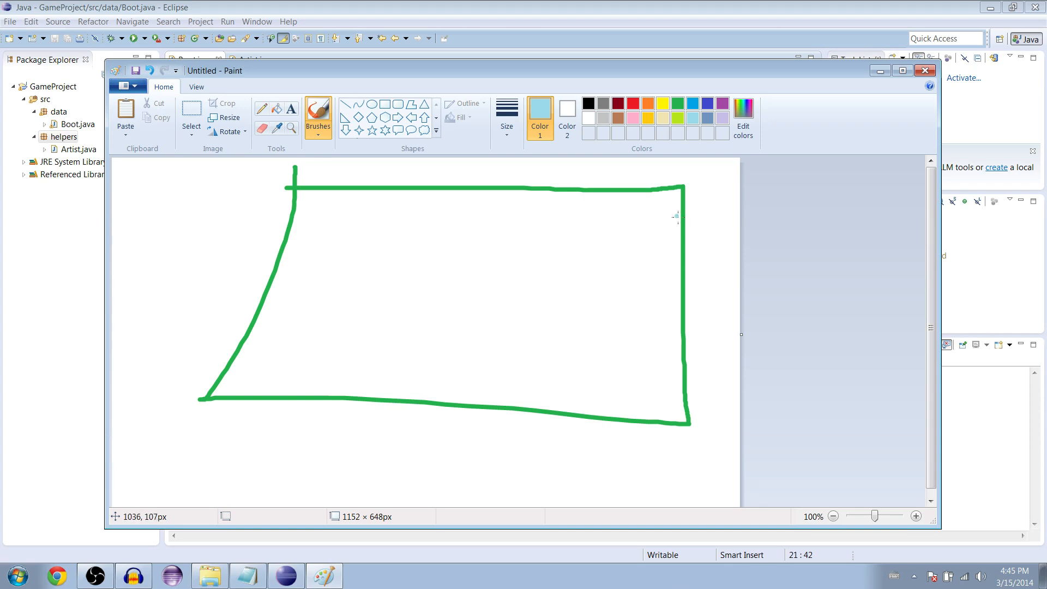
mouse_move(353, 239)
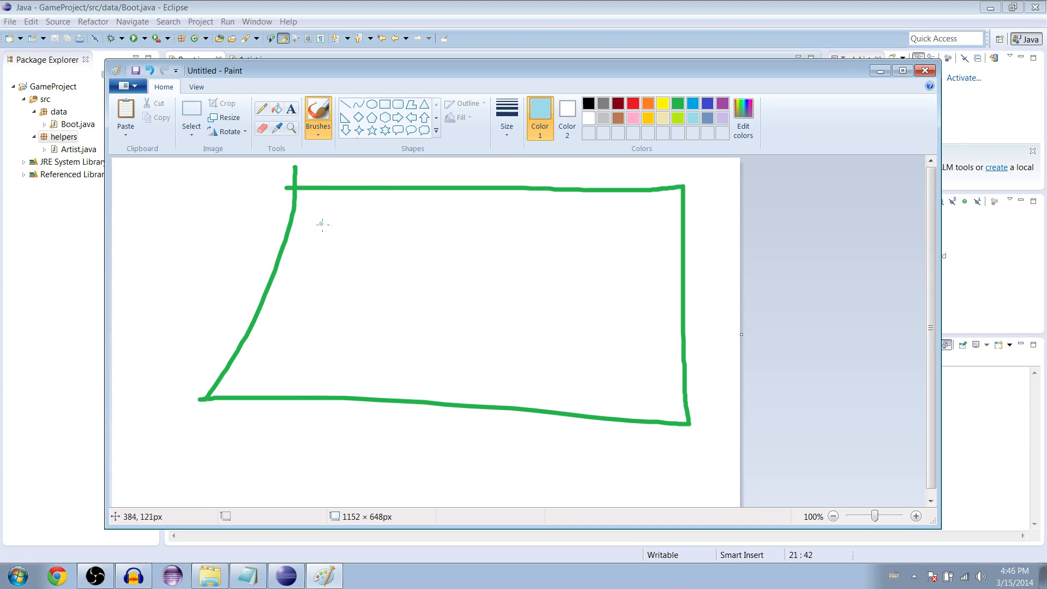
mouse_move(339, 291)
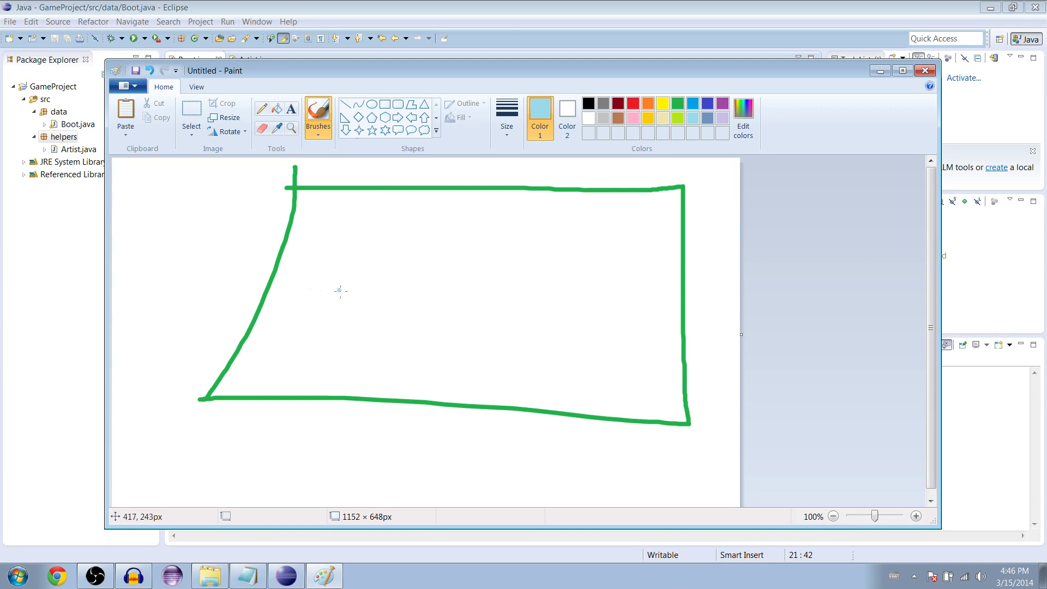
mouse_move(309, 199)
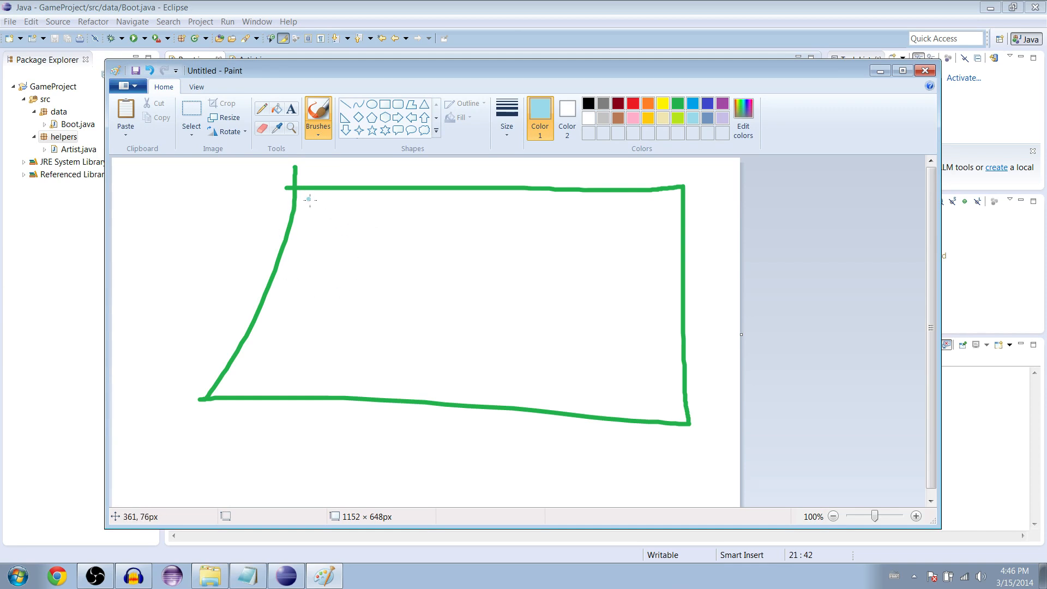
mouse_move(326, 214)
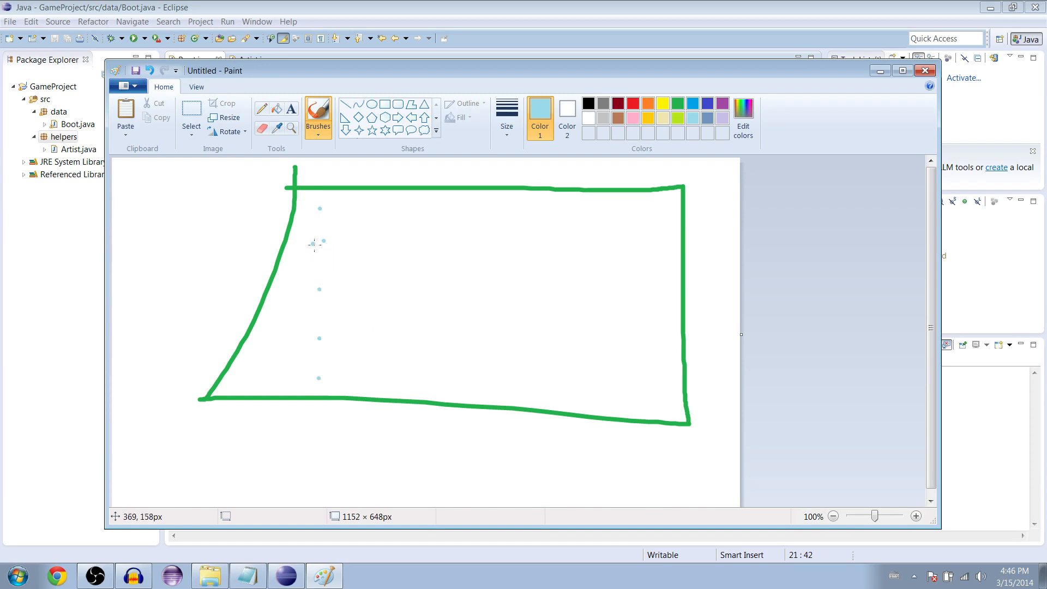
mouse_move(370, 234)
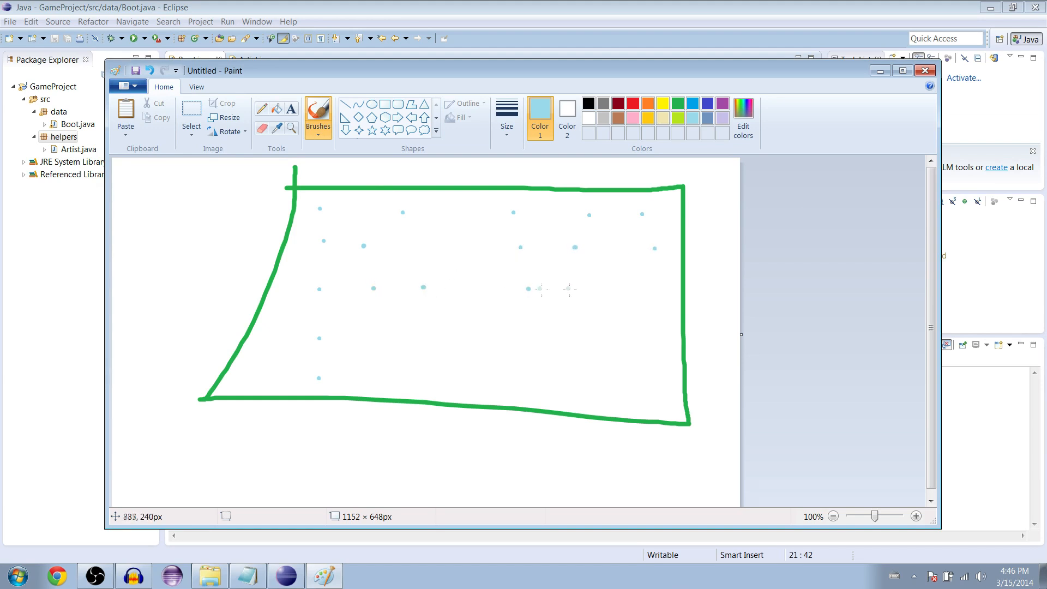
- Draw light blue lines across the rows of dots and a horizontal line beneath them
drag(316, 201, 311, 359)
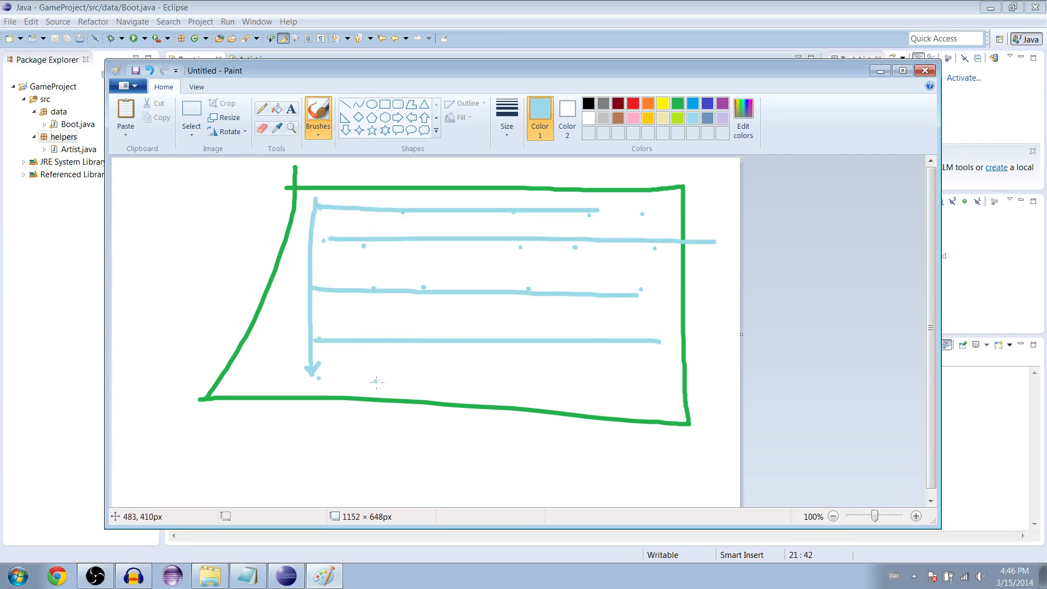
drag(314, 374, 654, 374)
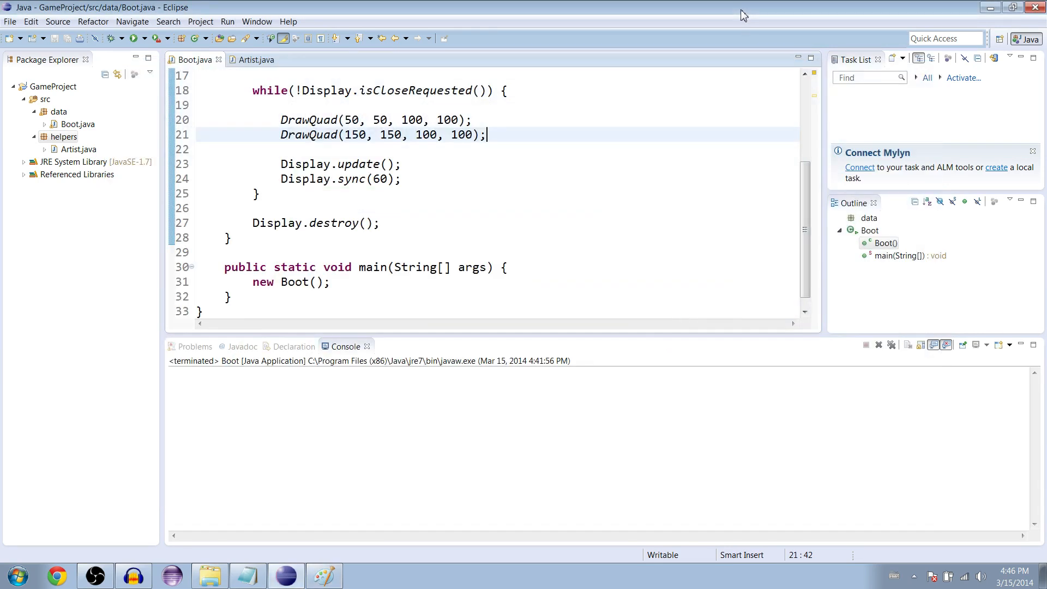
mouse_move(500, 179)
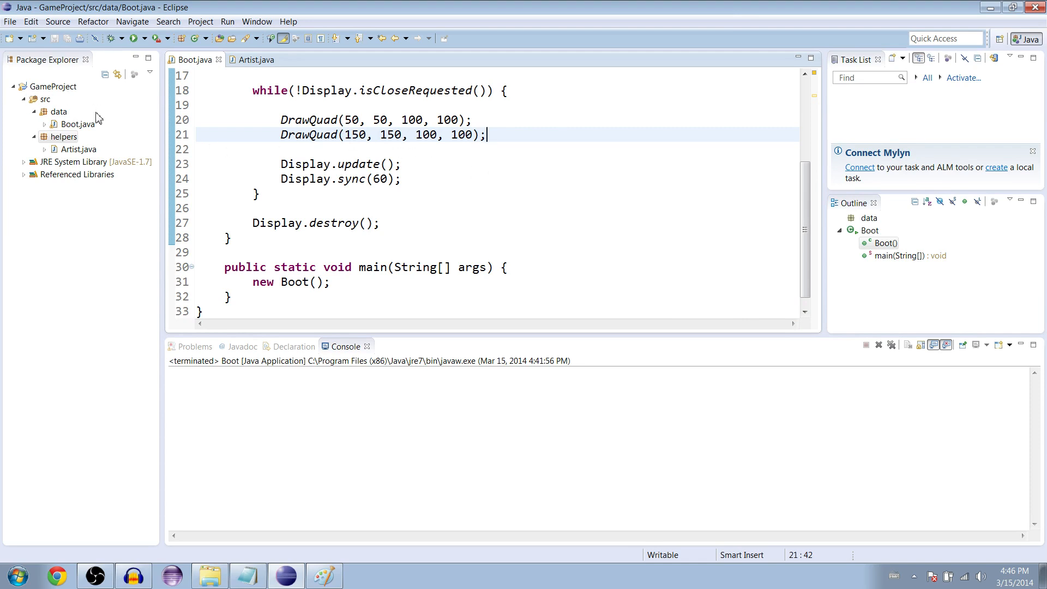
- Create a new Java class named Tile in the data package via New > Class
click(51, 111)
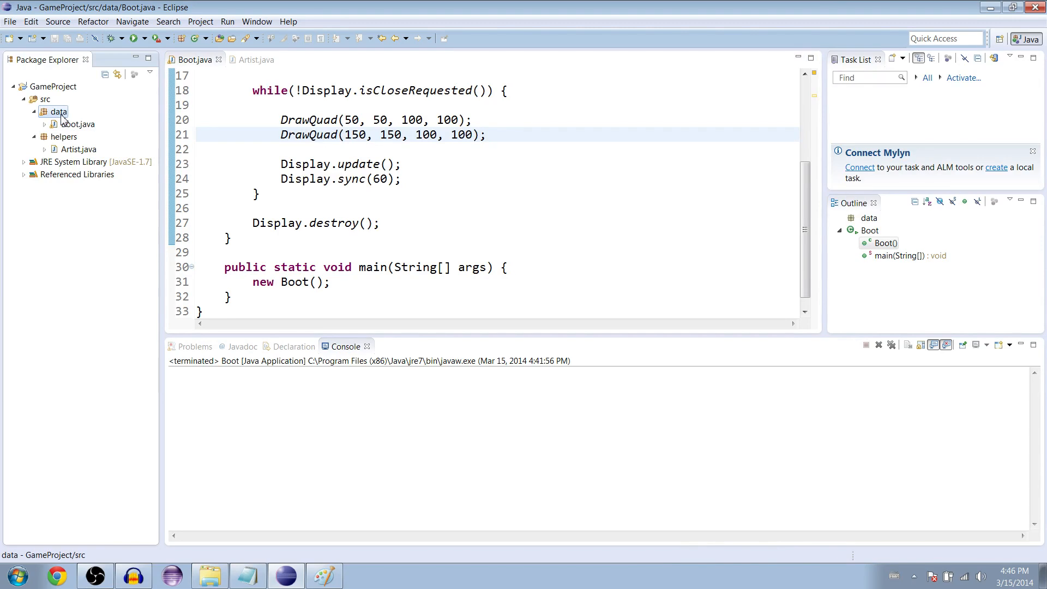
right_click(55, 111)
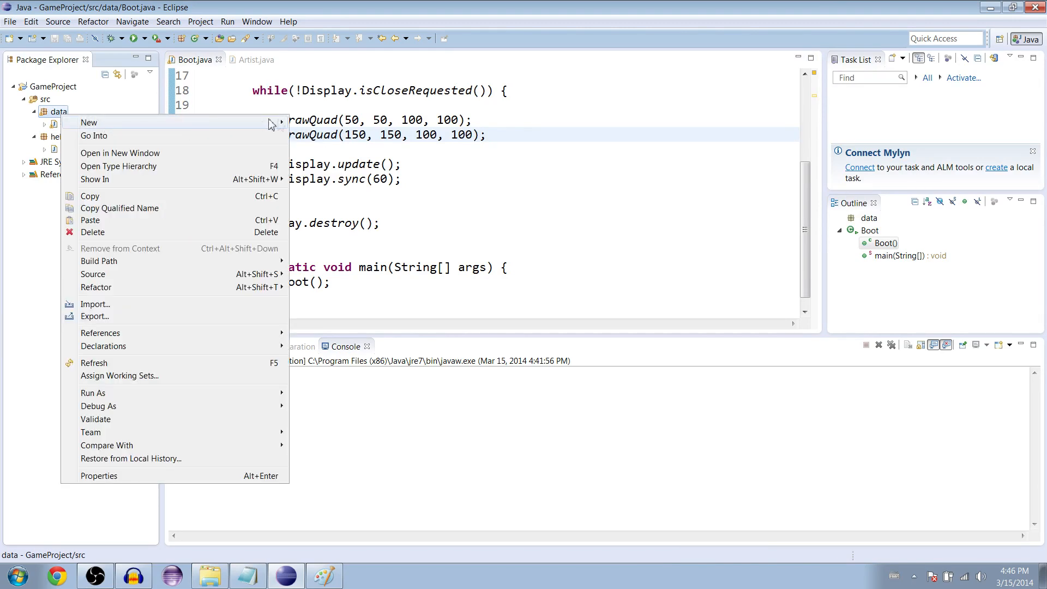
click(90, 122)
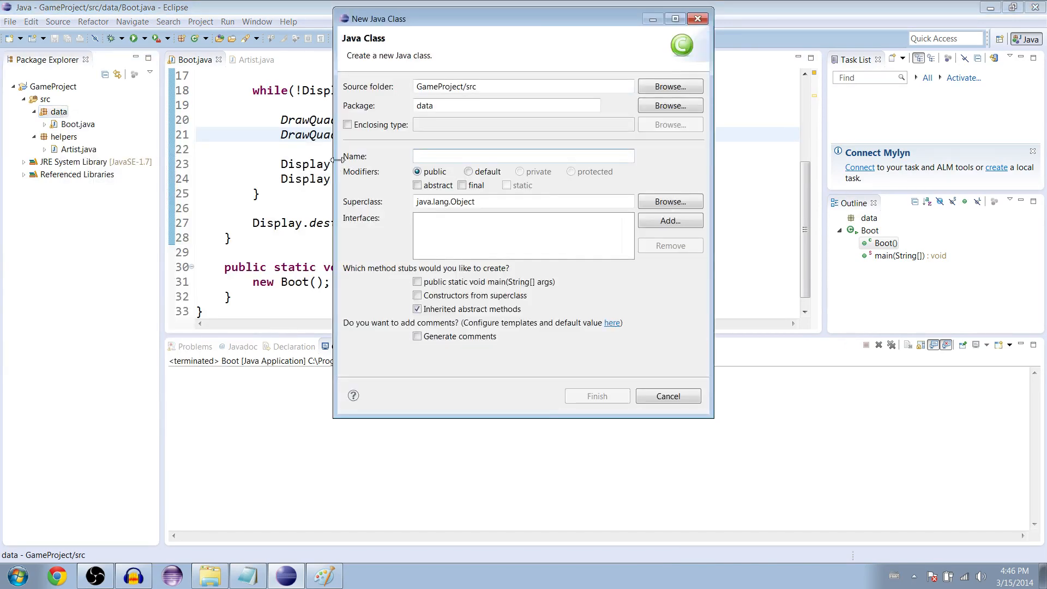
click(598, 396)
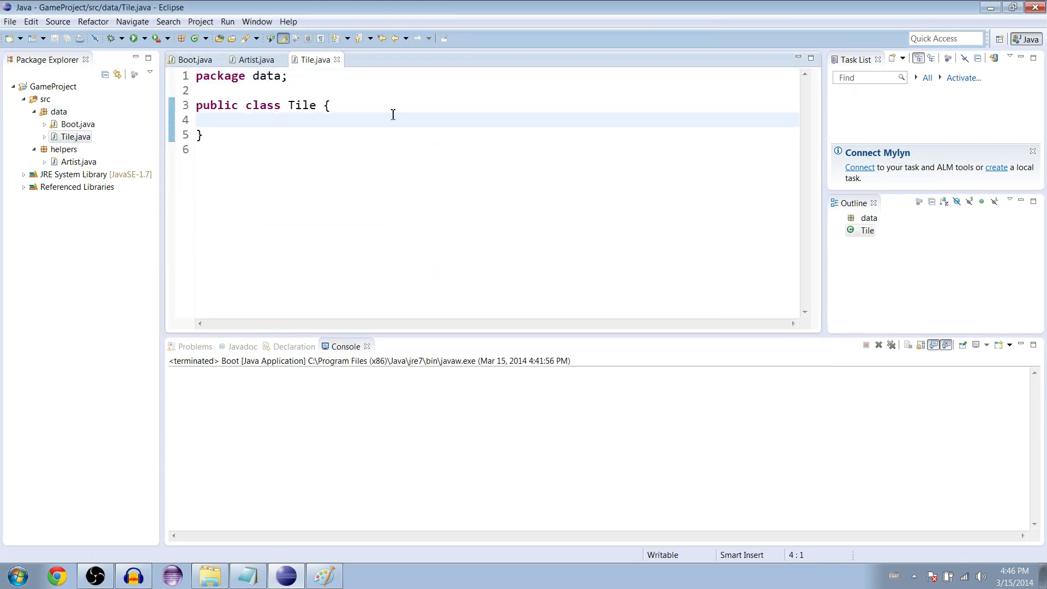
- Declare 'private float x, y, width, height;' in the Tile class body and begin the next field
text(pr)
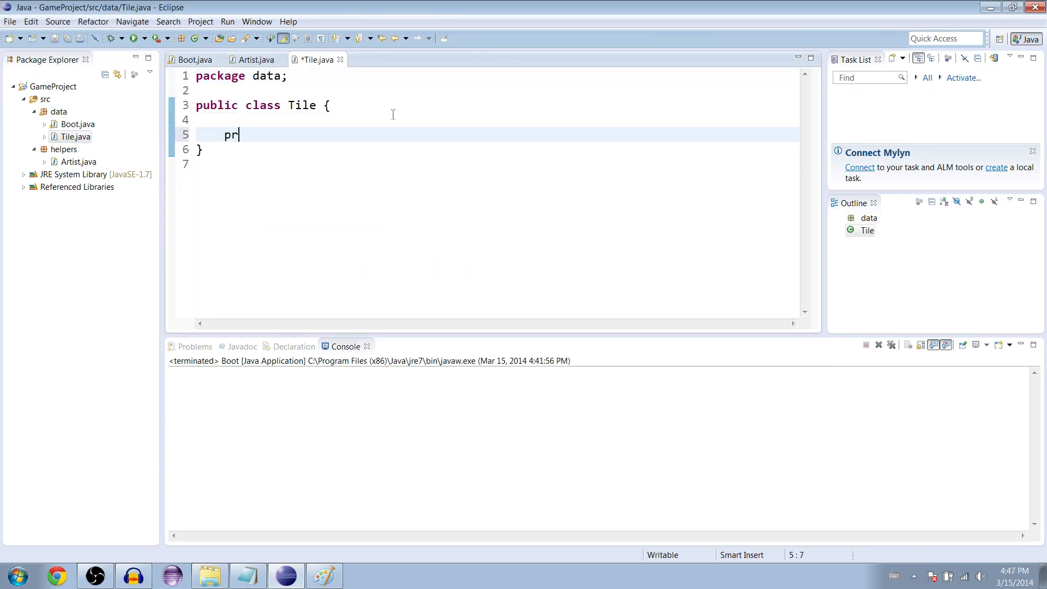
text(ivate floa)
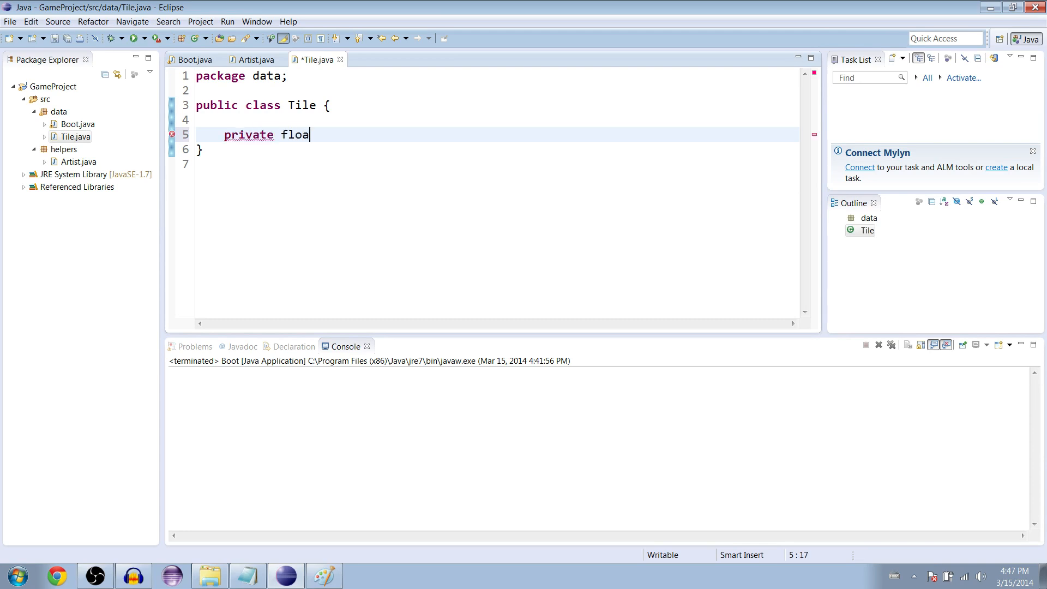
text(t x, float)
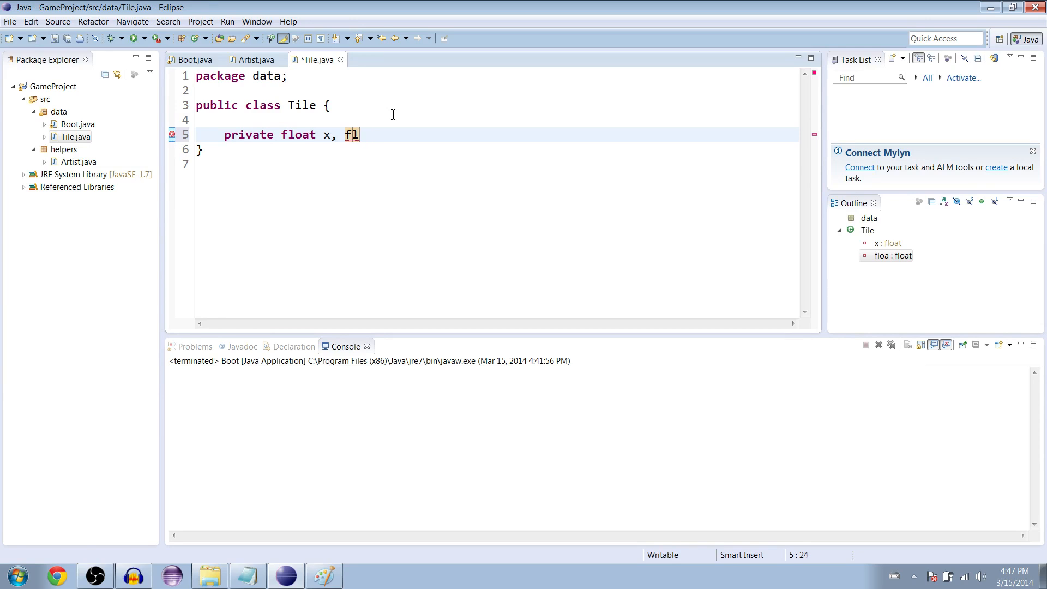
text(y,)
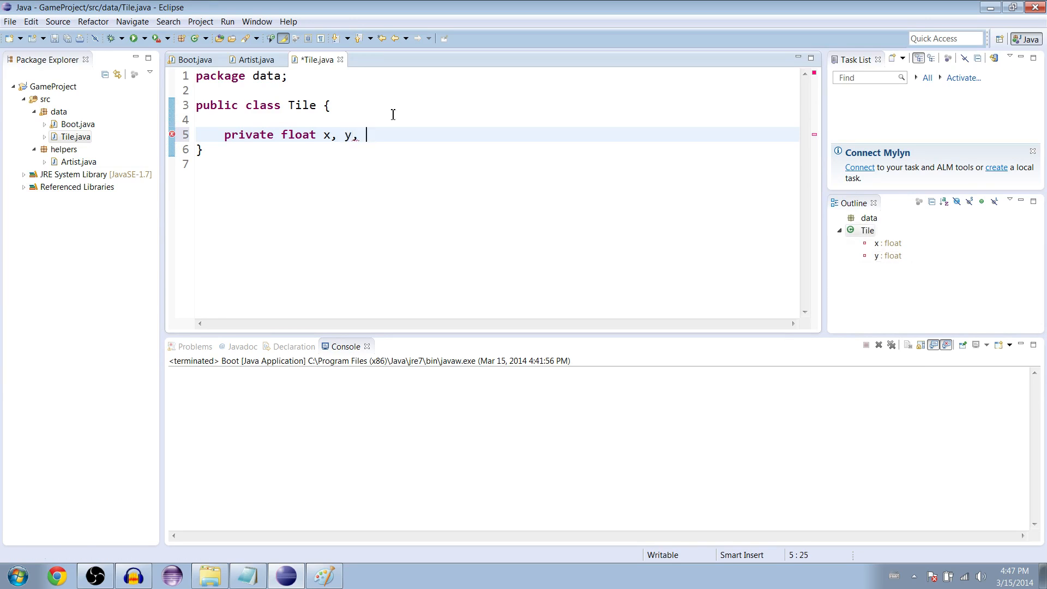
text(width)
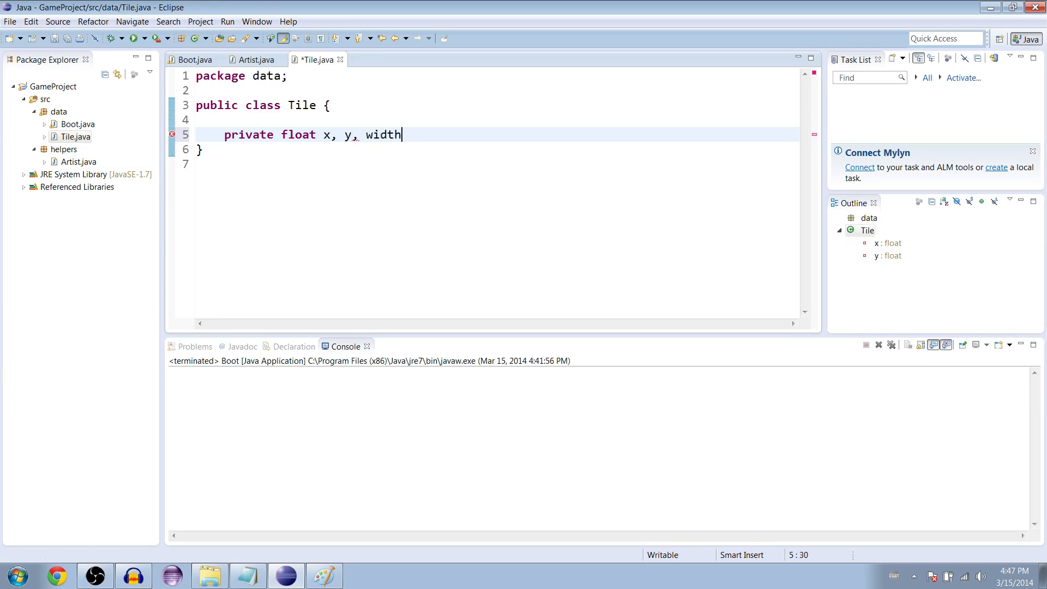
text(, heig)
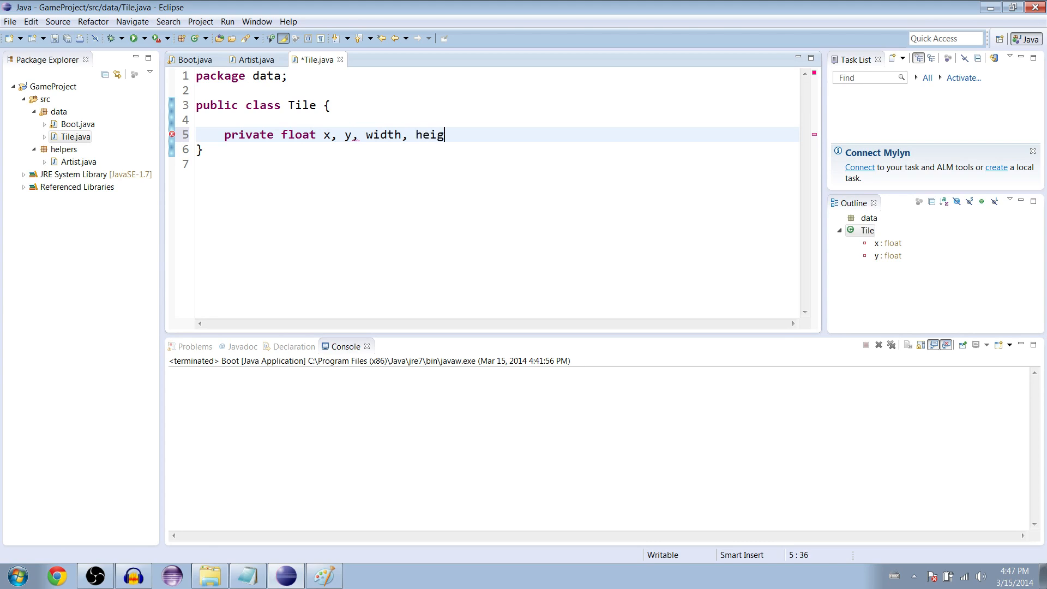
text(ht;)
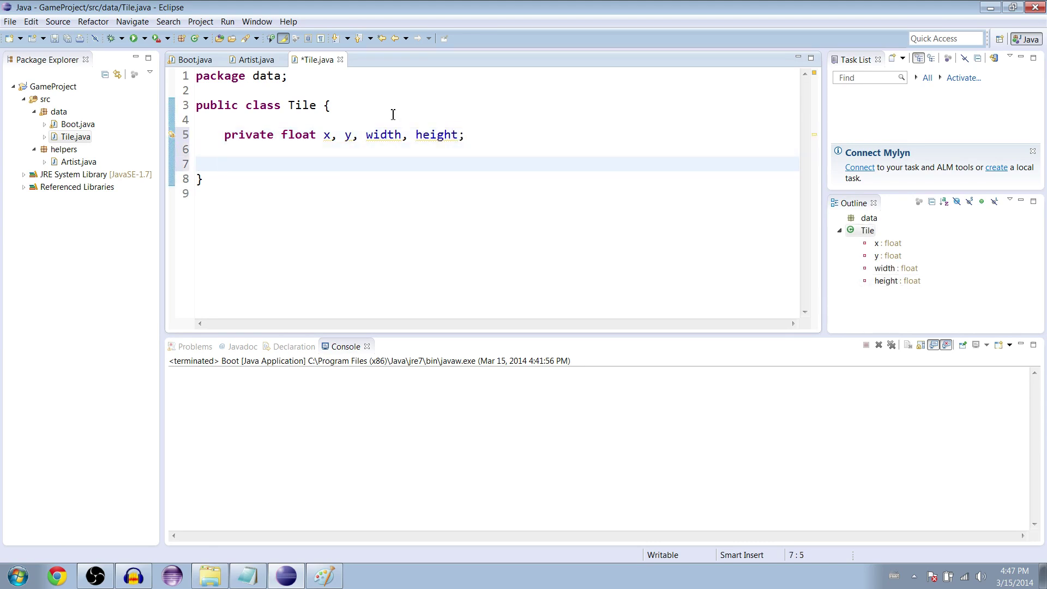
text(pr)
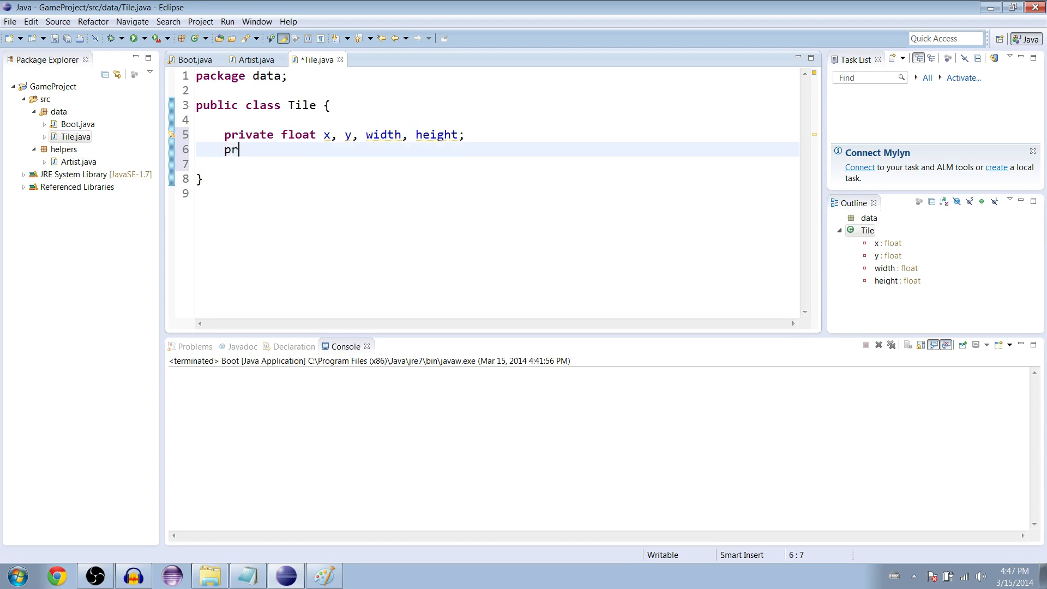
- Declare 'private Texture texture;' and import org.newdawn.slick.opengl.Texture with Organize Imports
text(ivate Textur)
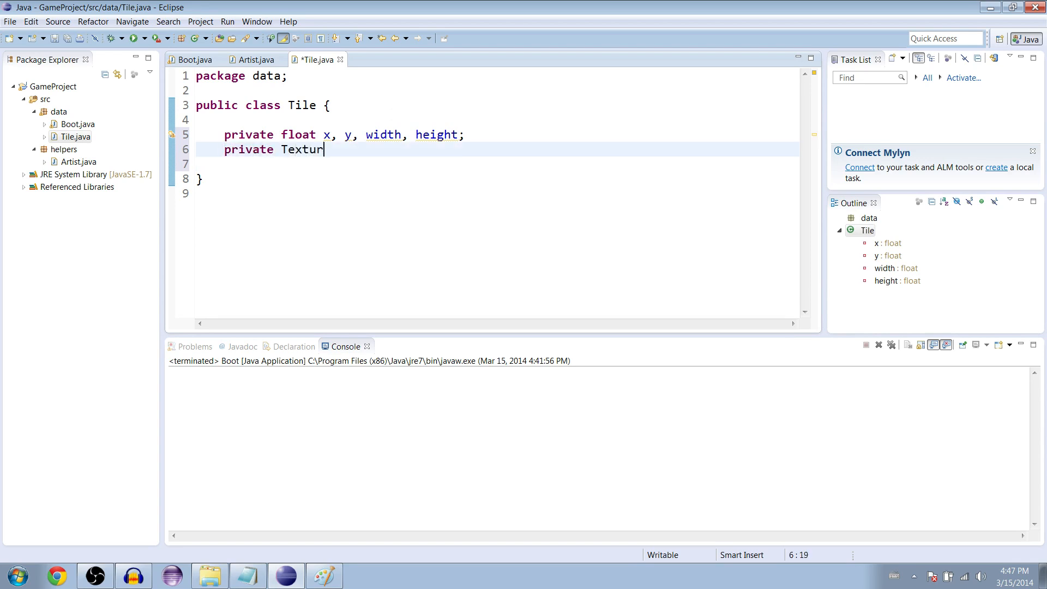
text(e texture;)
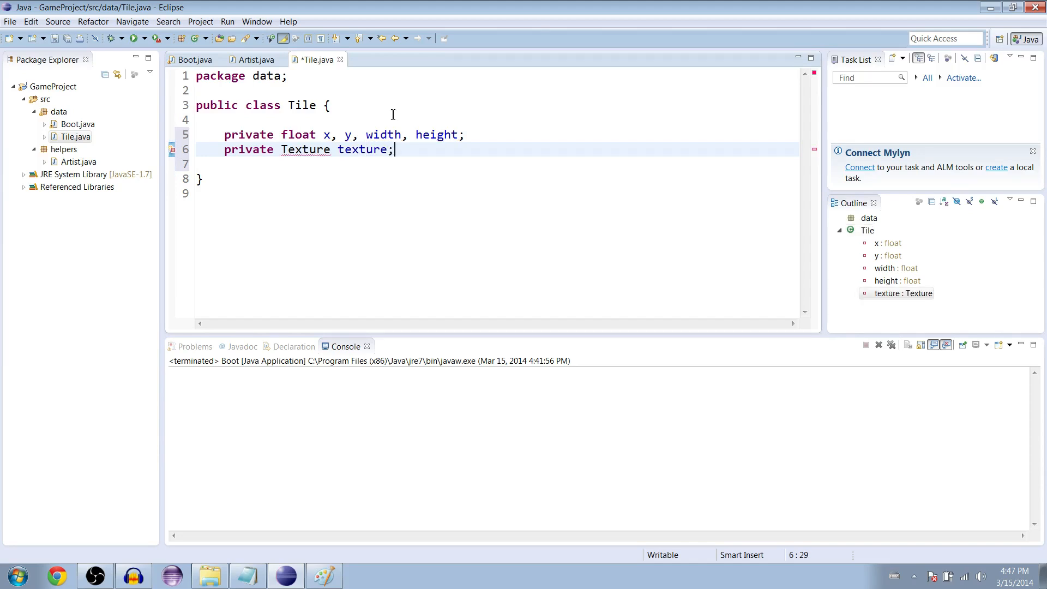
key(Ctrl+Shift+o)
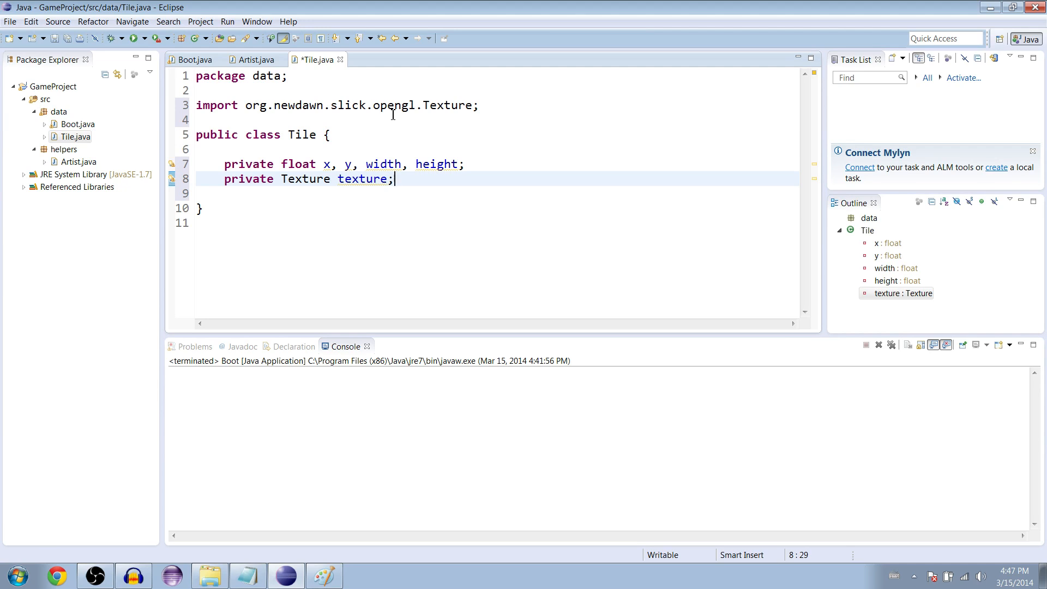
drag(337, 105, 478, 105)
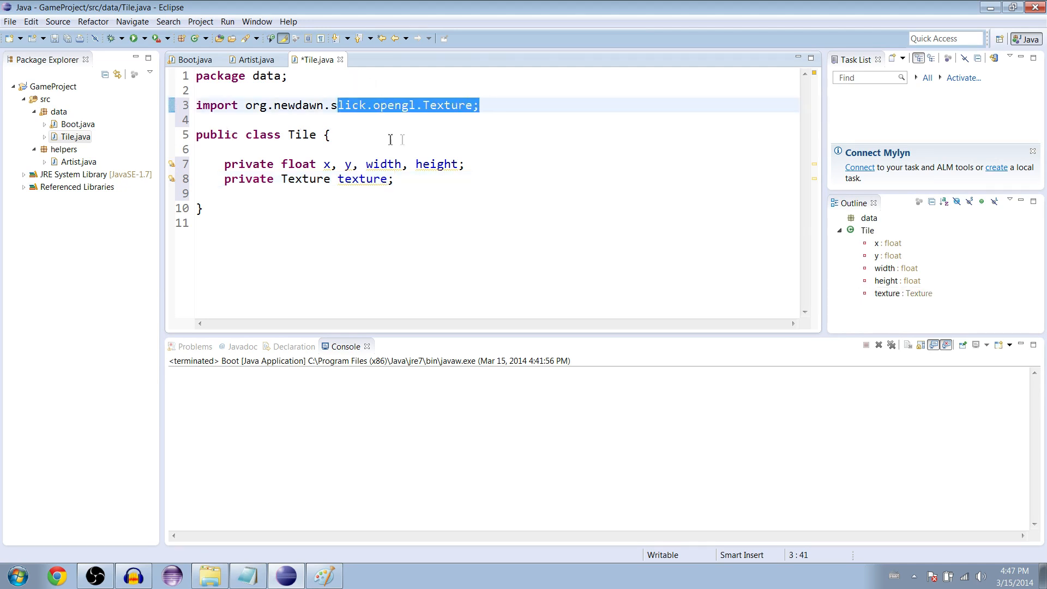
click(405, 179)
text(public)
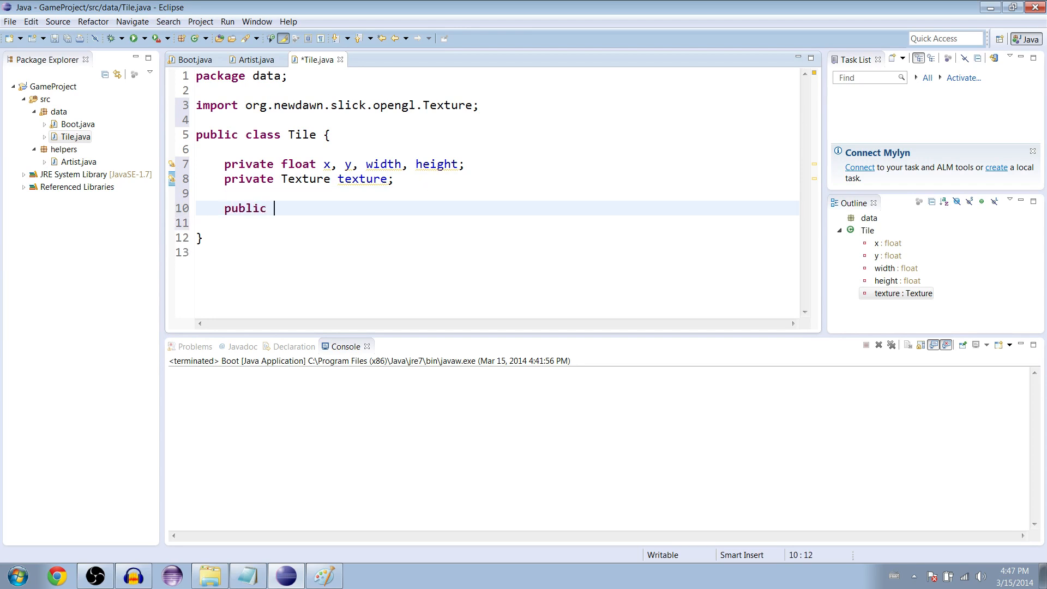
- Write the constructor signature Tile(float x, float y, float width, float height, Texture texture)
text(Tile())
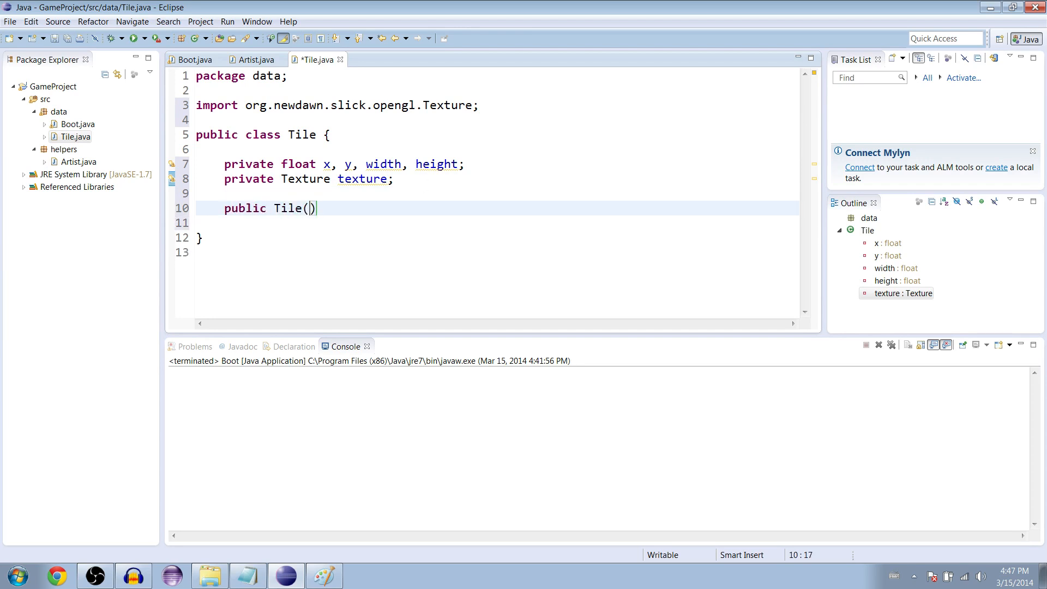
text(float x, float y, fl)
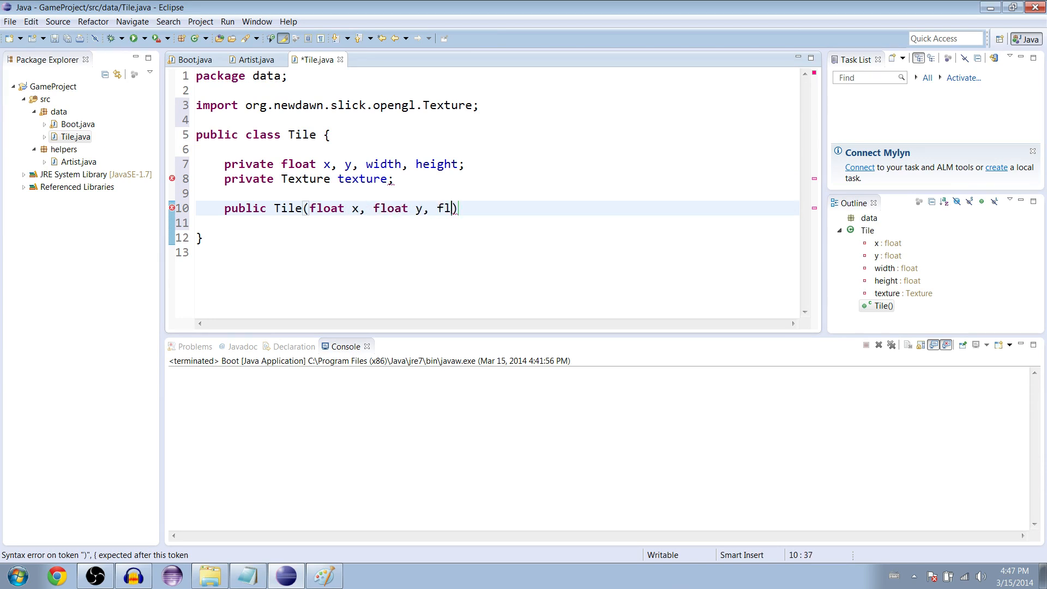
text(oat width, float height, Te)
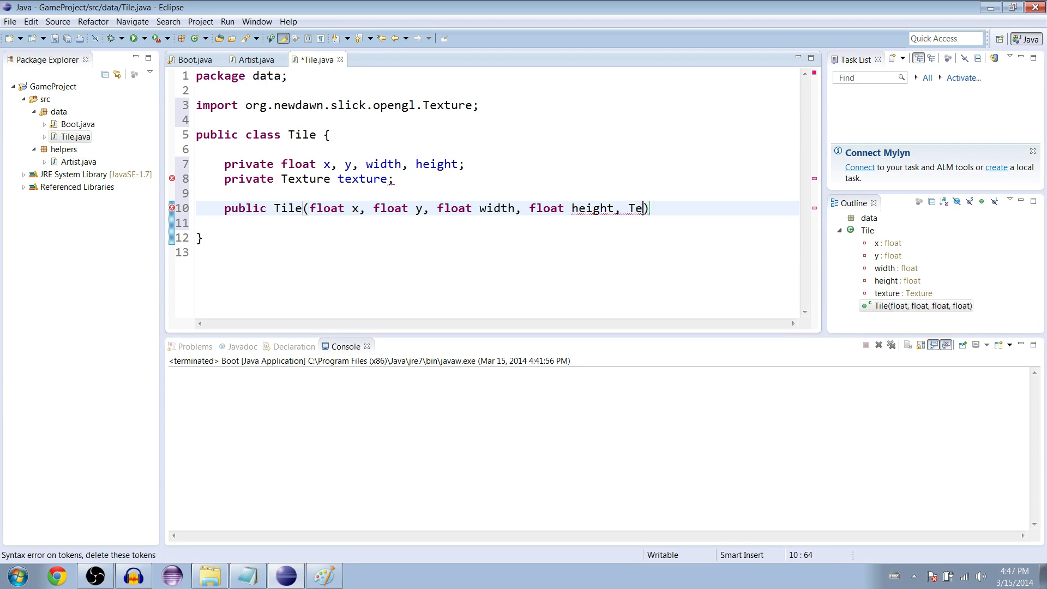
text(xture texture))
text(this.y)
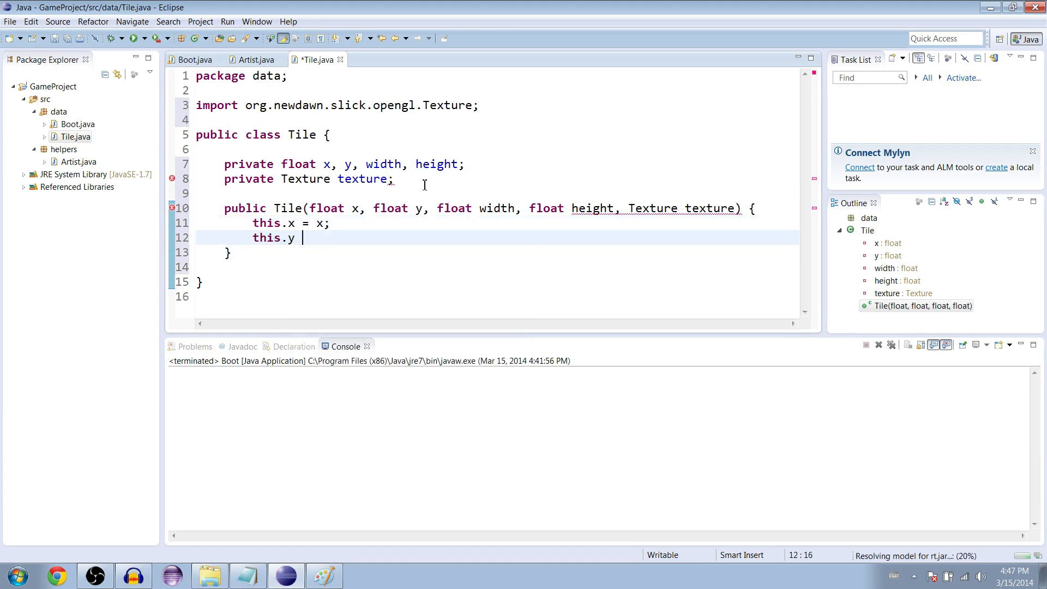
- Assign this.y = y, this.width = width and this.height = height inside the constructor
text(= y;)
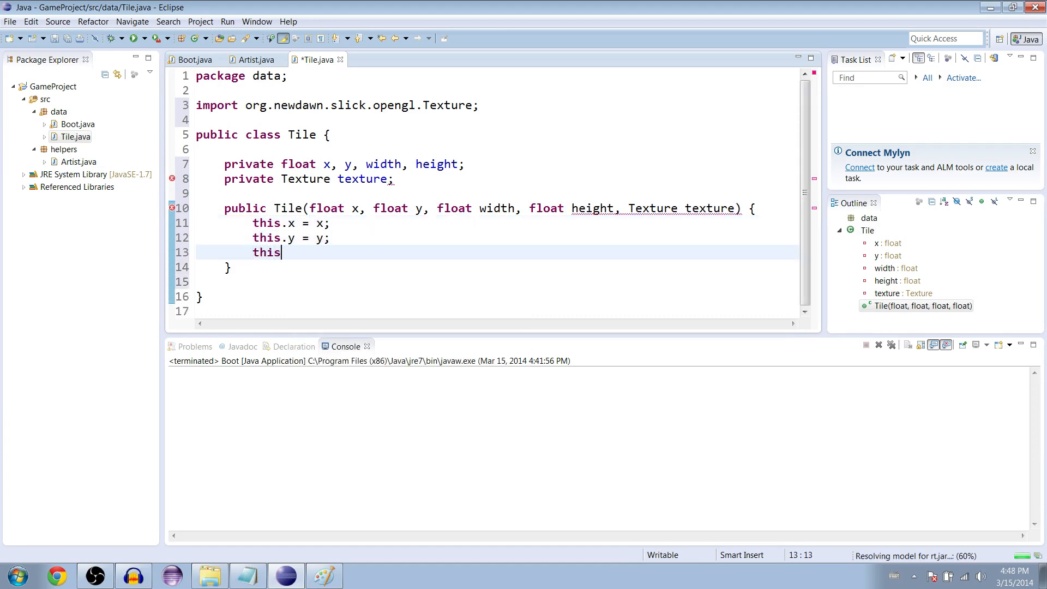
text(.width = wi)
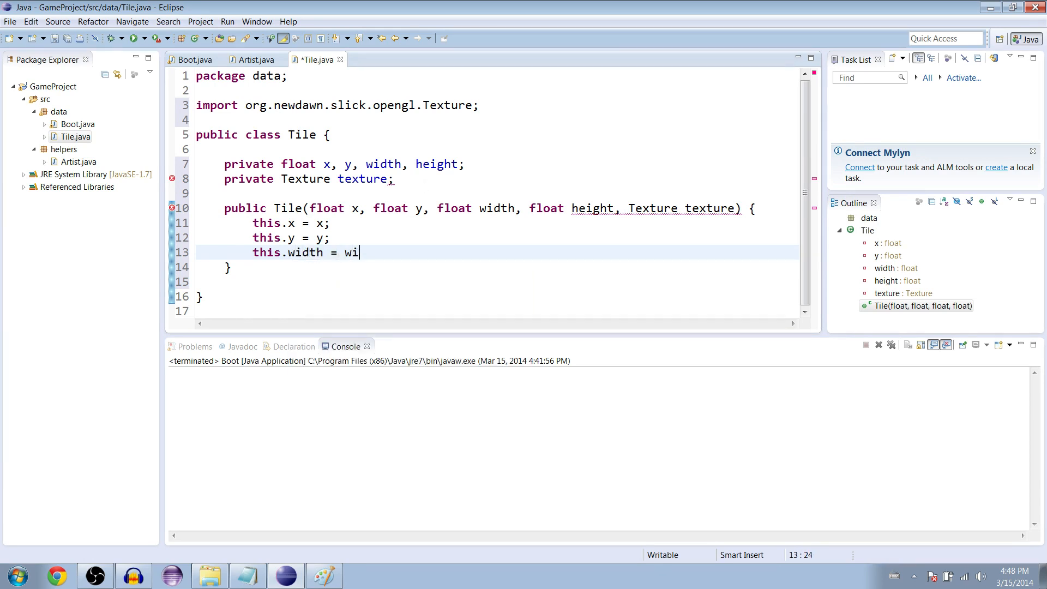
text(dth;)
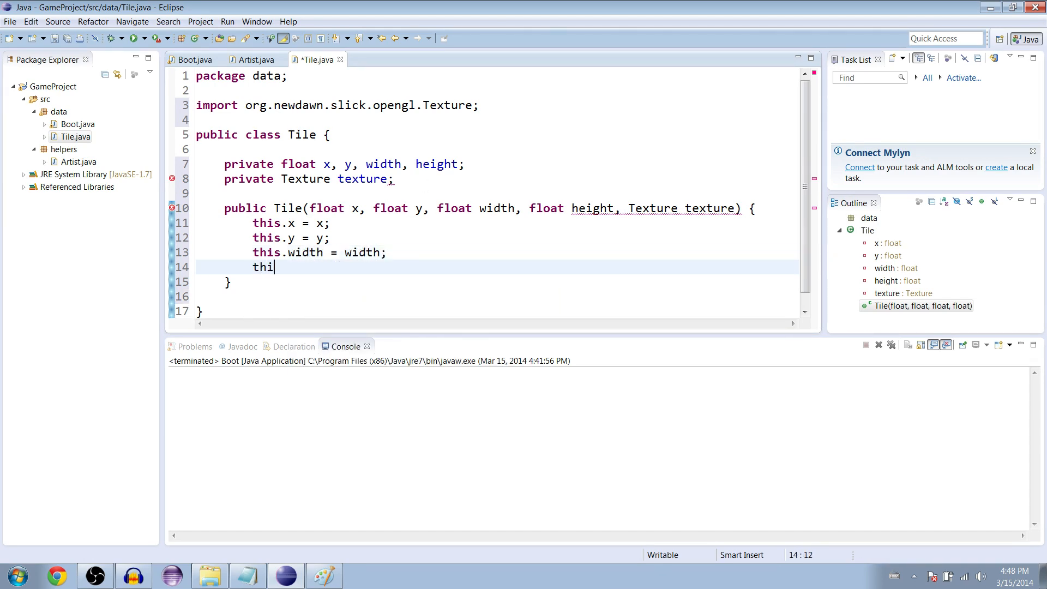
text(s.height)
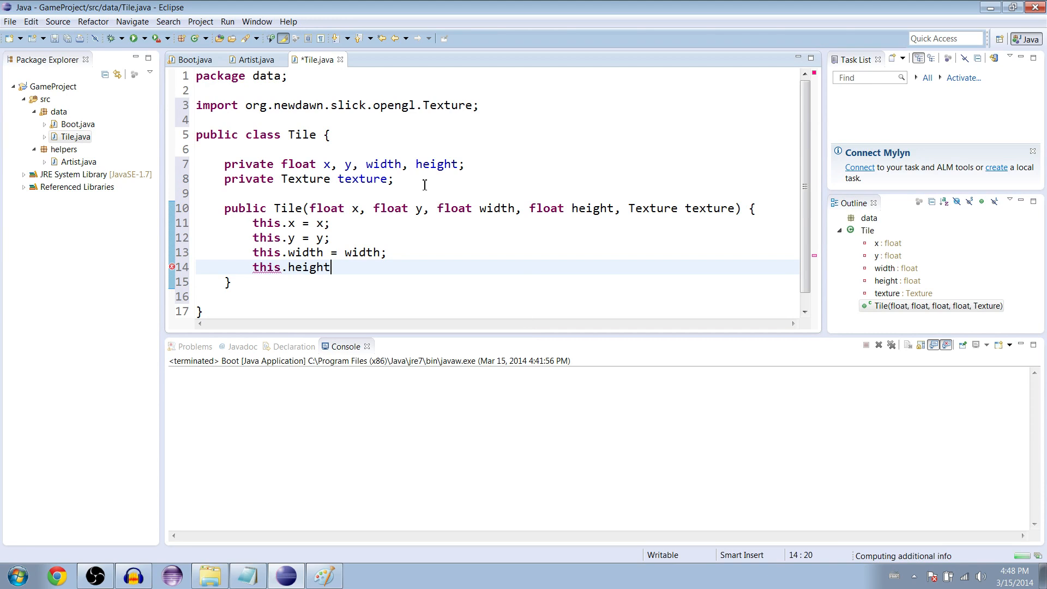
text(= heigh)
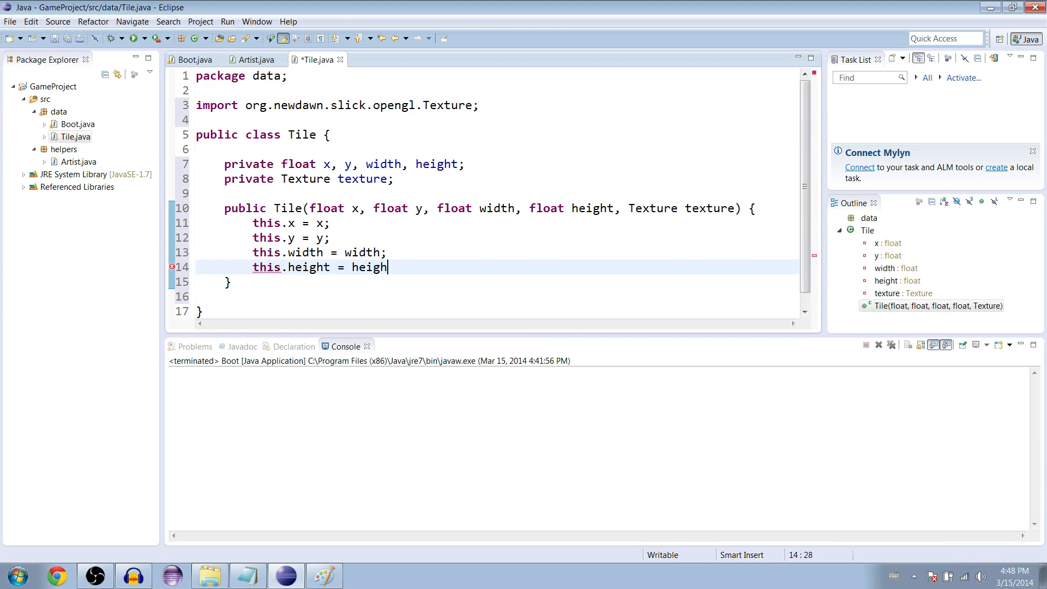
text(t;)
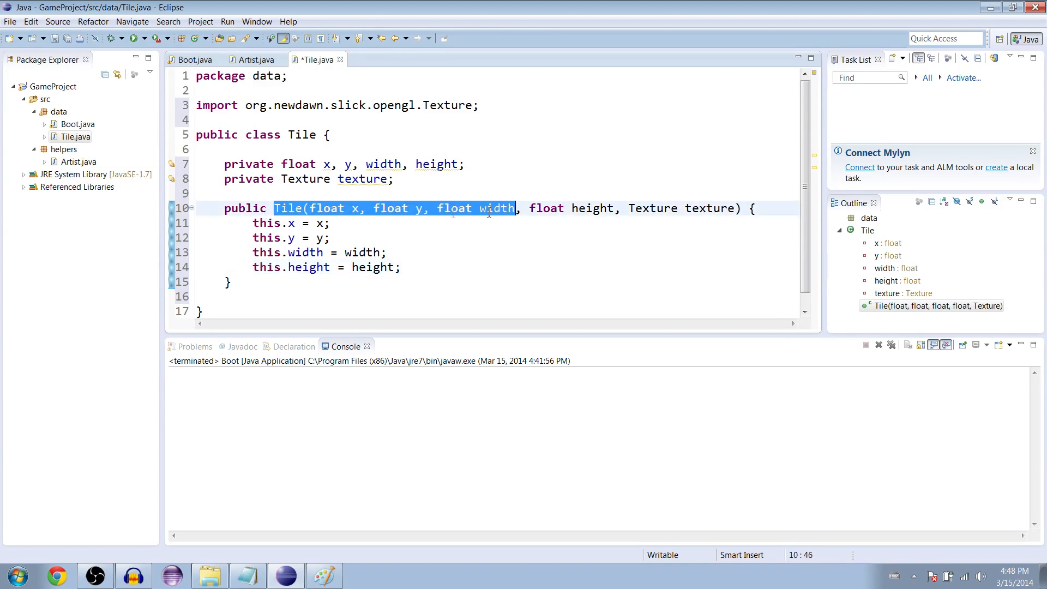
- Save Tile.java and launch the Calculator from the Start menu
click(386, 267)
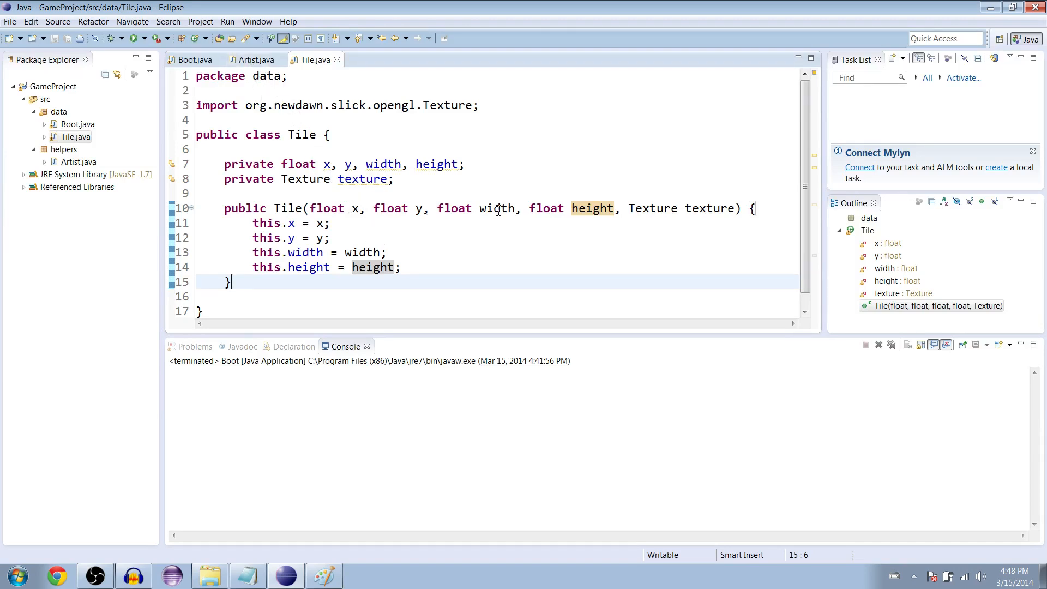
click(18, 576)
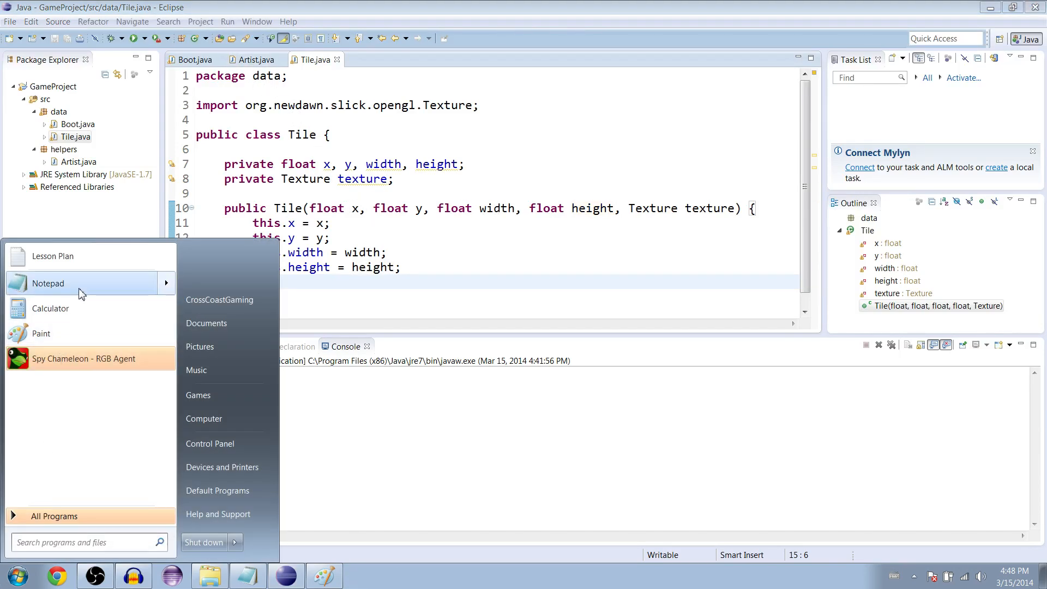
click(51, 308)
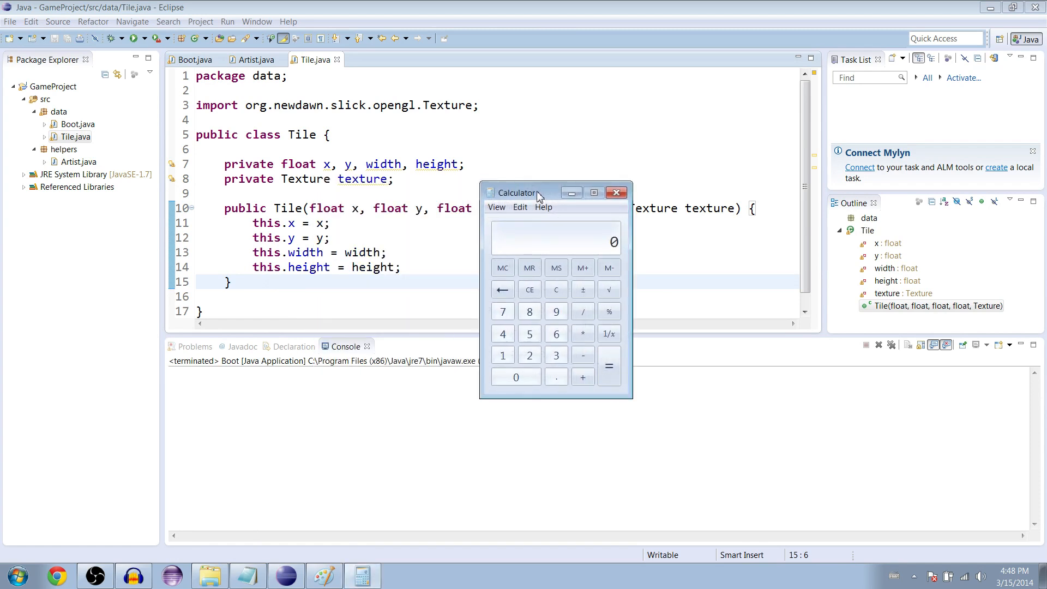